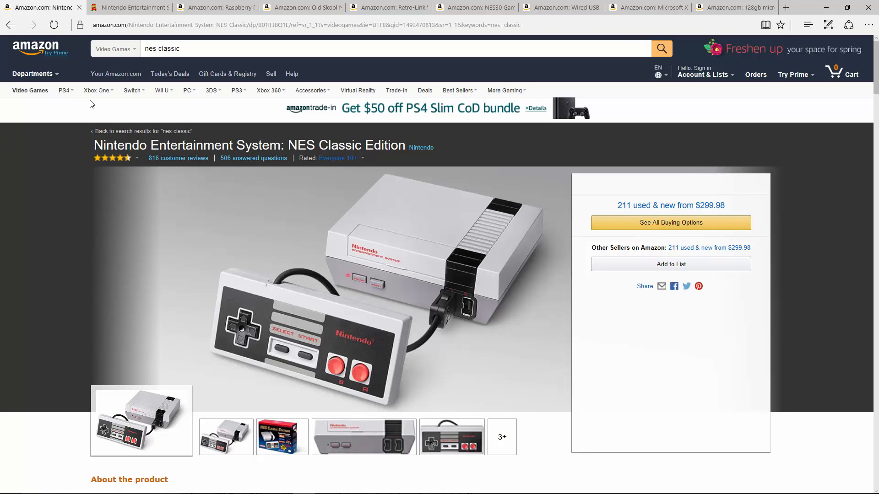
Step: Bring up Nintendo.com's NES Classic Edition page showing the $59.99 MSRP section
right_click(42, 6)
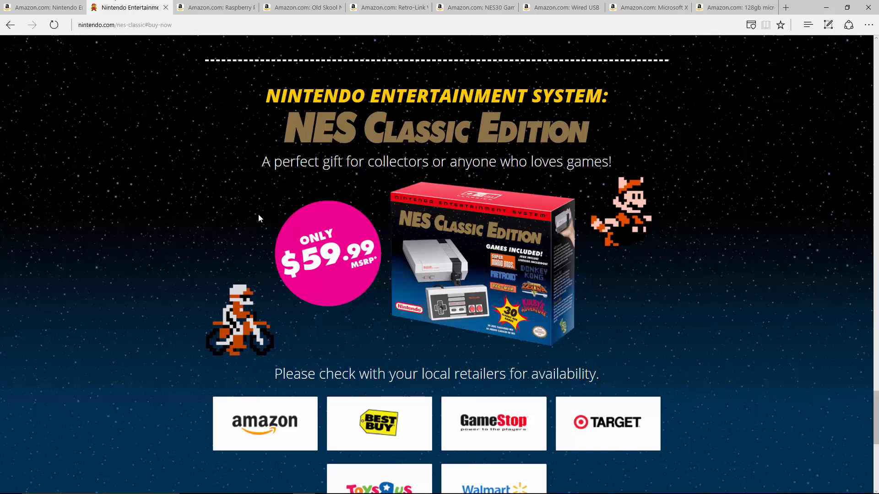
scroll("down", 3)
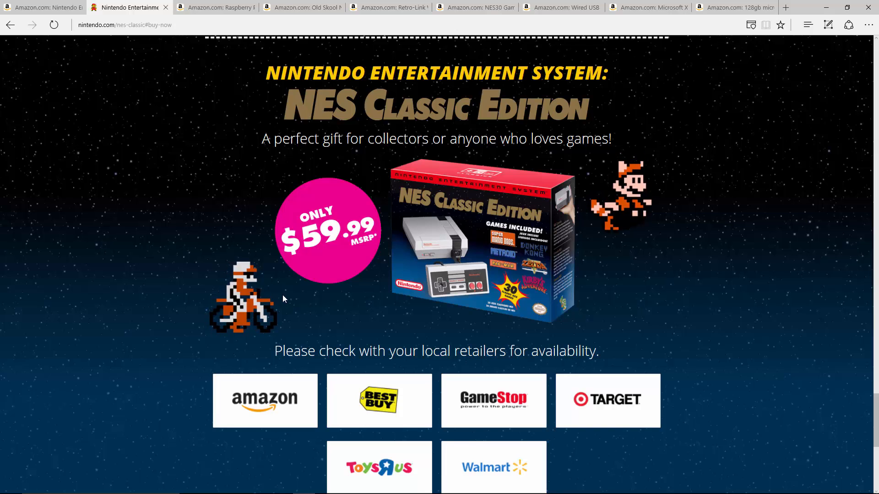
mouse_move(27, 90)
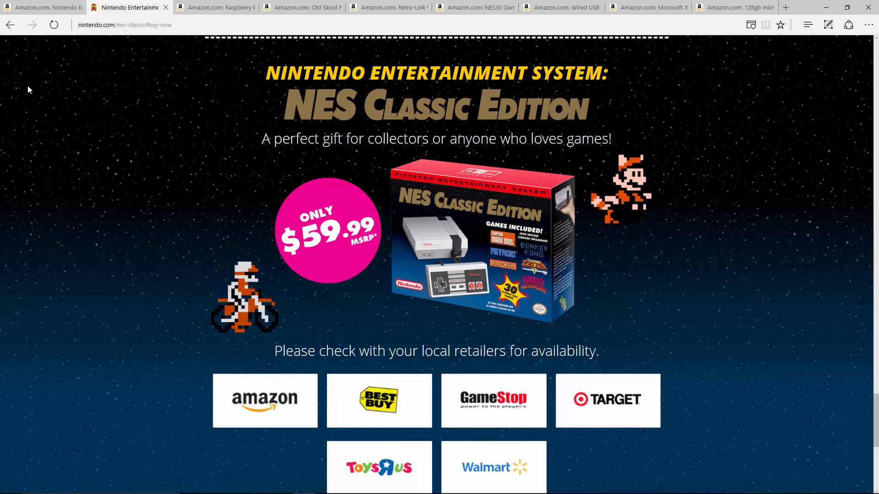
mouse_move(123, 83)
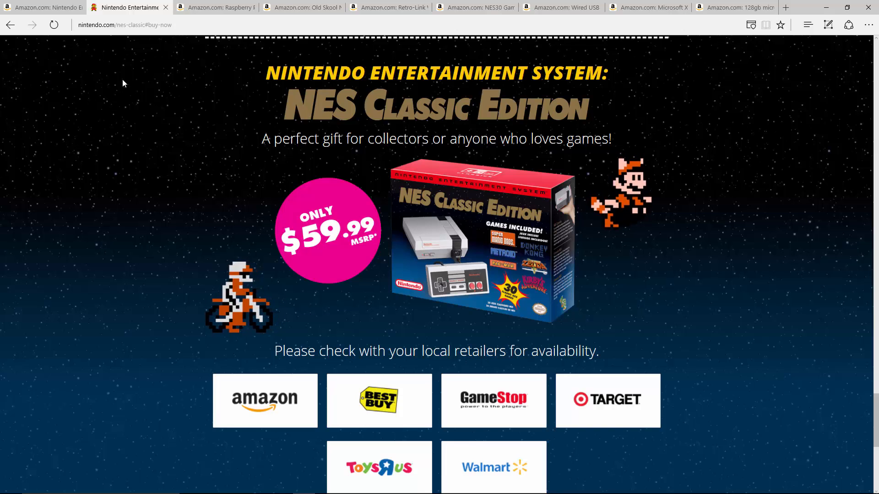
Step: View the Raspberry Pi 3 listing at $38 and its enlarged product photo
left_click(214, 7)
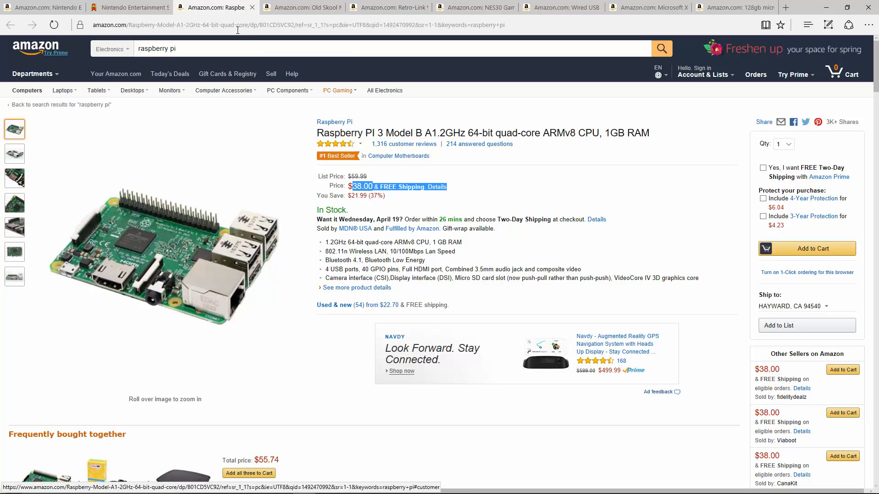
mouse_move(161, 256)
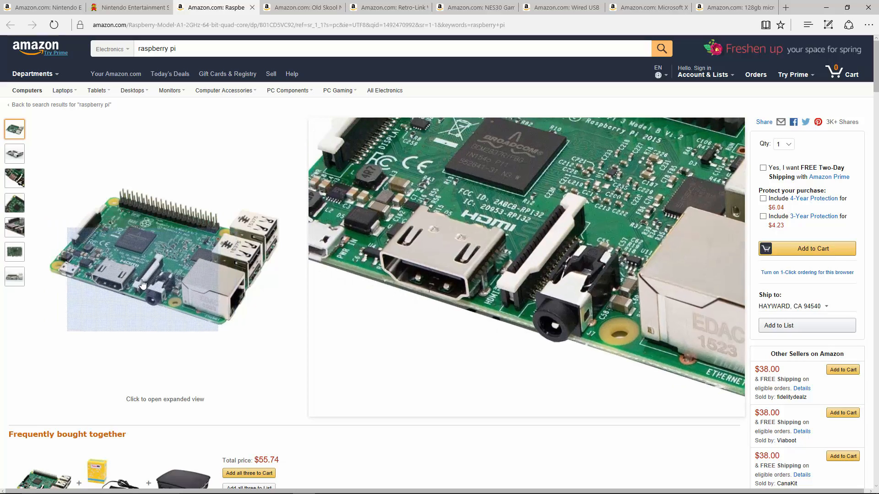
left_click(142, 284)
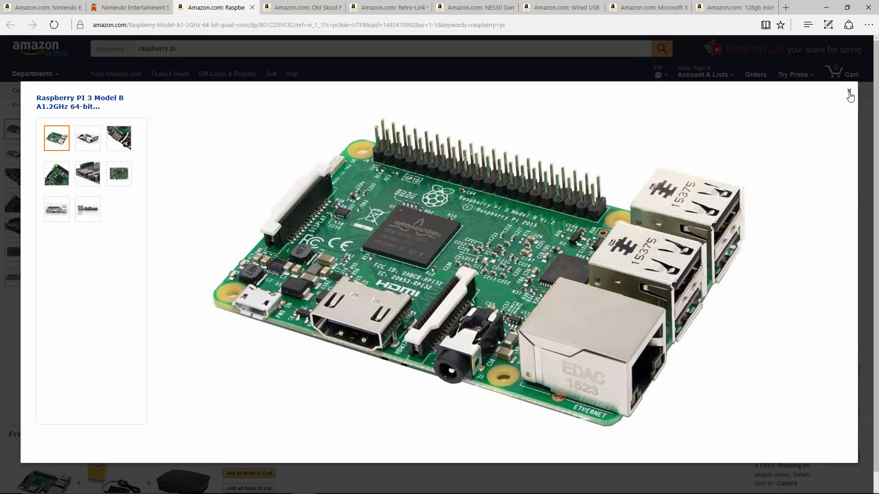
left_click(848, 91)
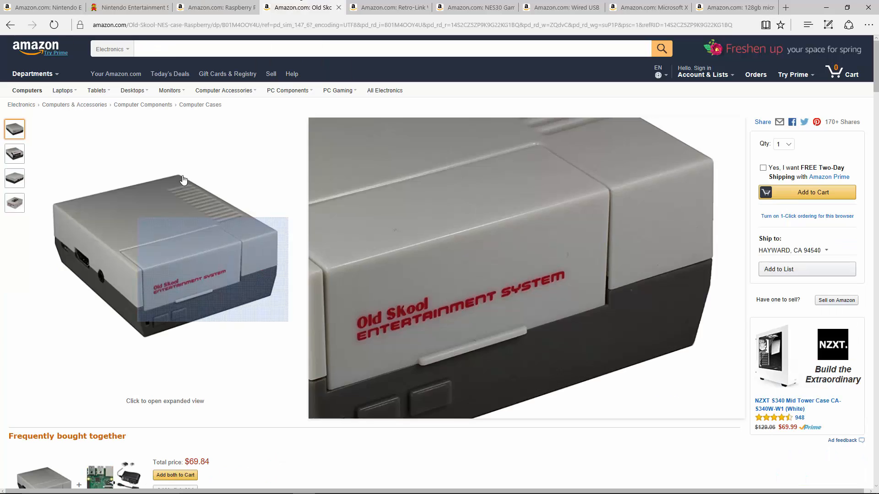
Step: Browse the photo thumbnails of the Old Skool NES case listing at $19.85
left_click(13, 178)
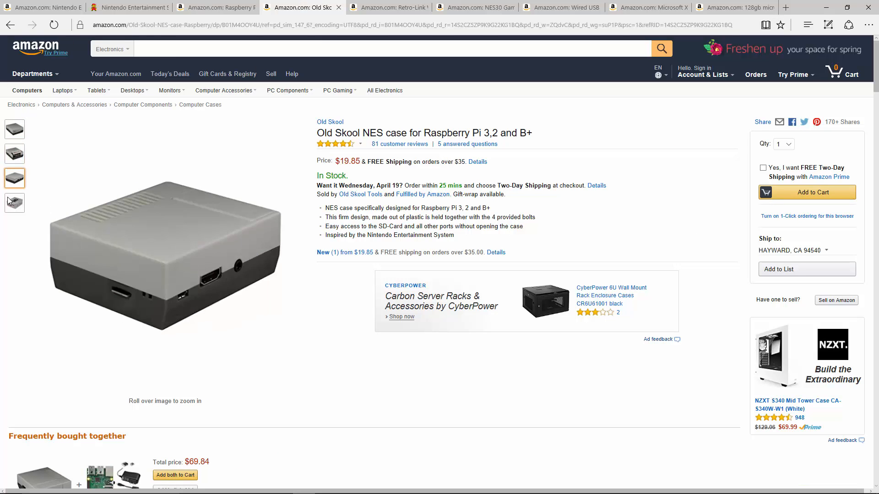
left_click(14, 129)
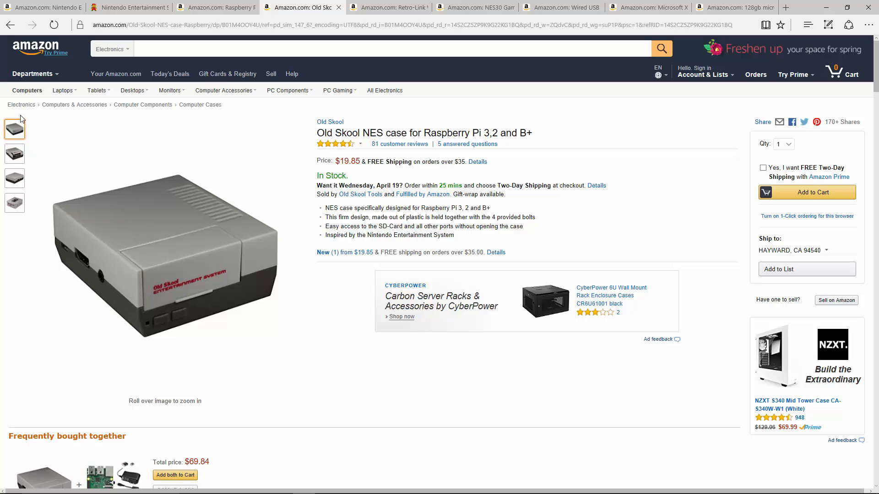
left_click(14, 153)
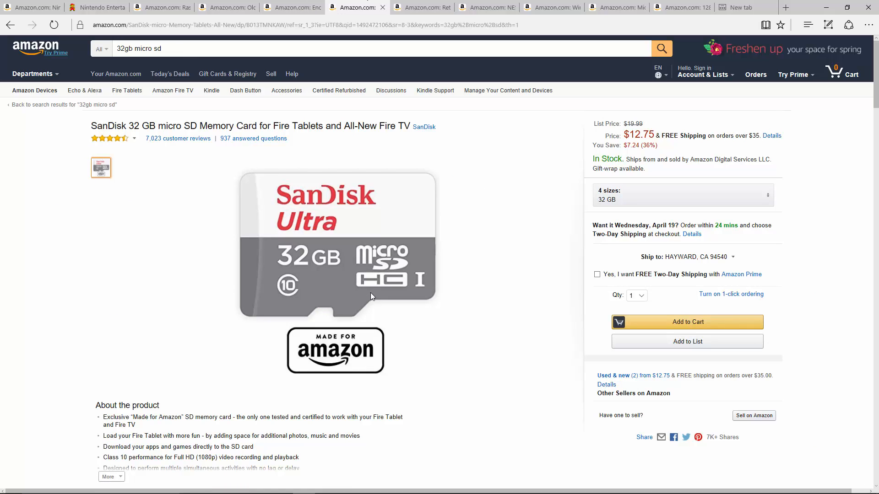
mouse_move(395, 282)
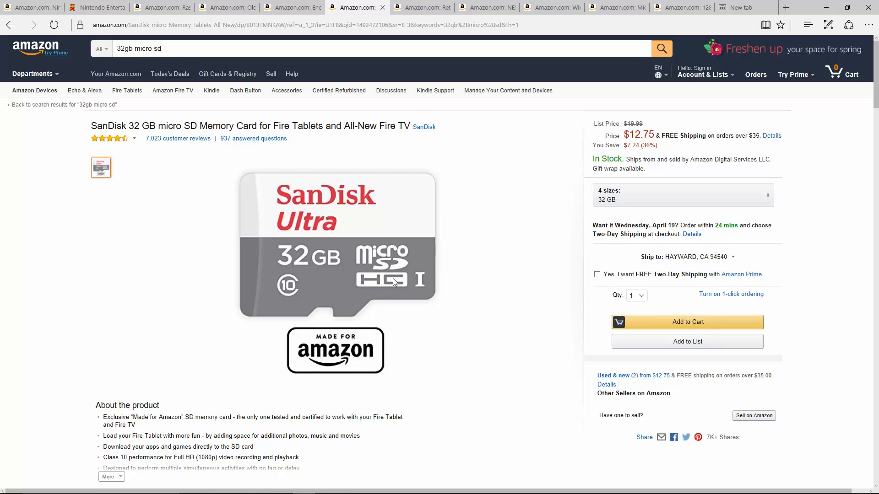
mouse_move(413, 265)
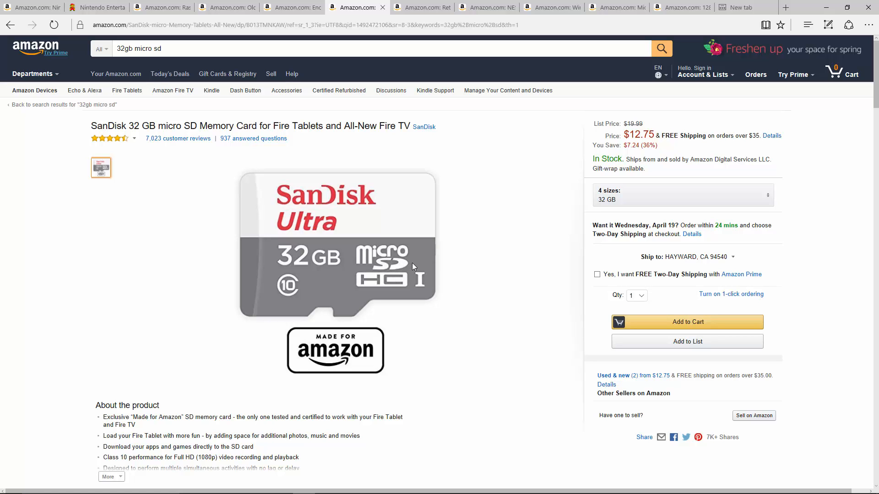
mouse_move(400, 345)
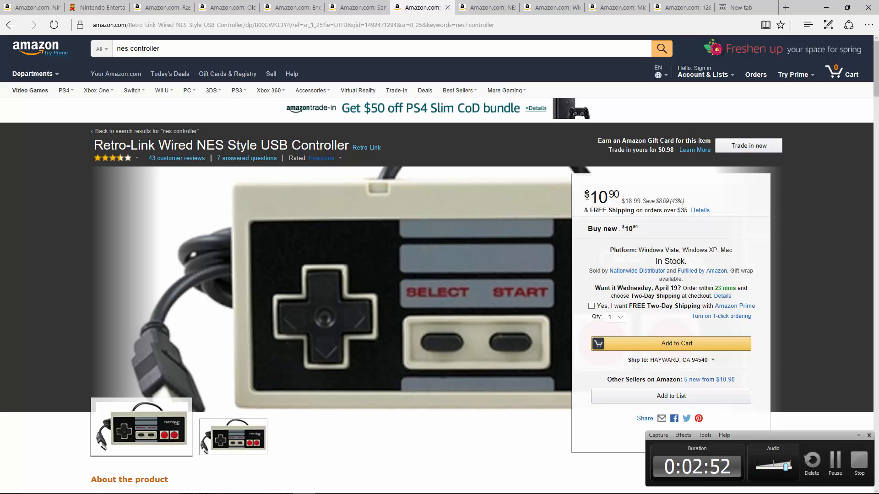
mouse_move(705, 196)
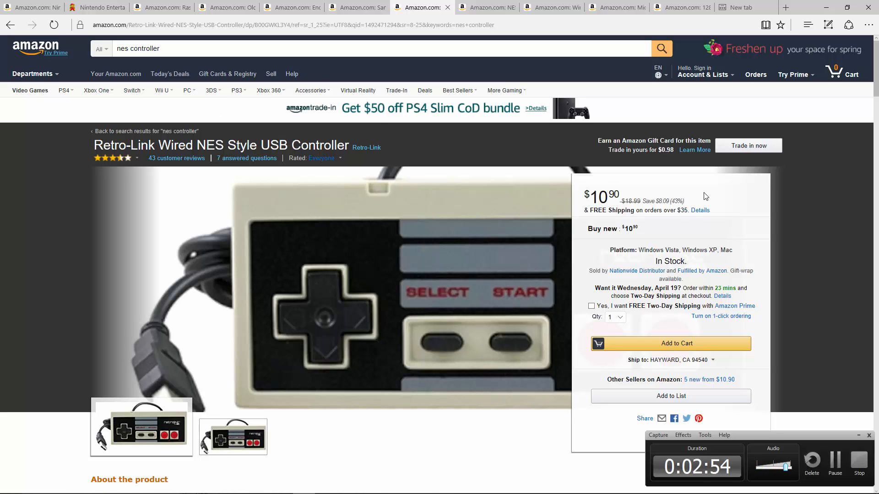
Step: Scroll the Retro-Link wired NES USB controller listing priced at $10.90
scroll("down", 3)
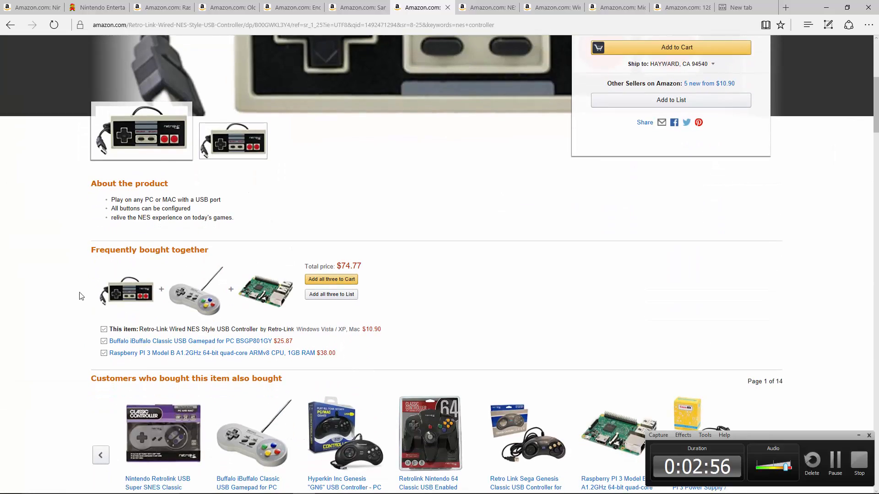
scroll("down", 3)
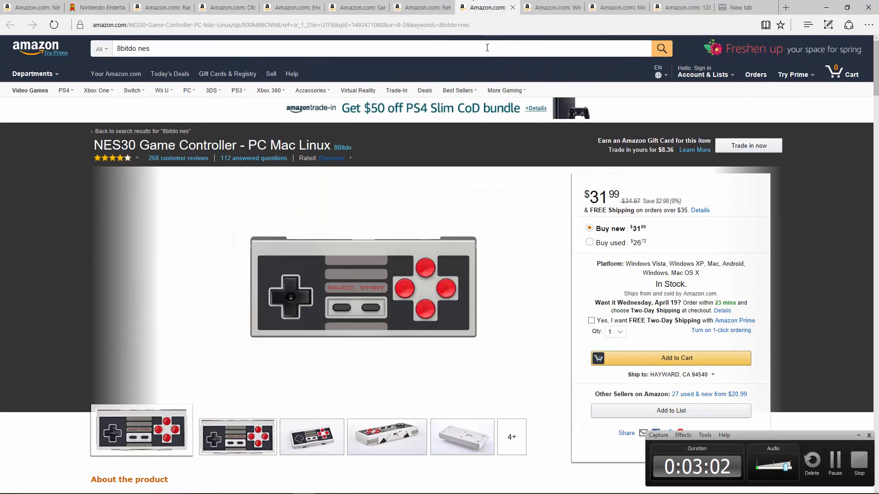
mouse_move(530, 219)
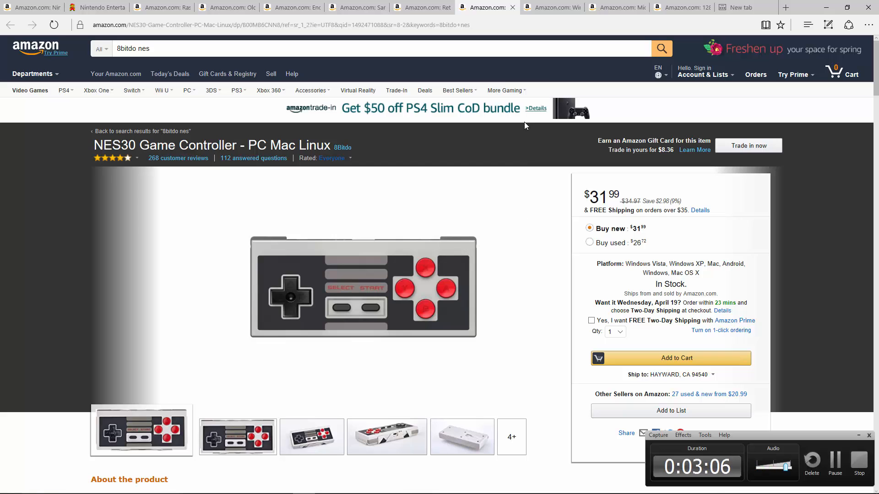
mouse_move(527, 19)
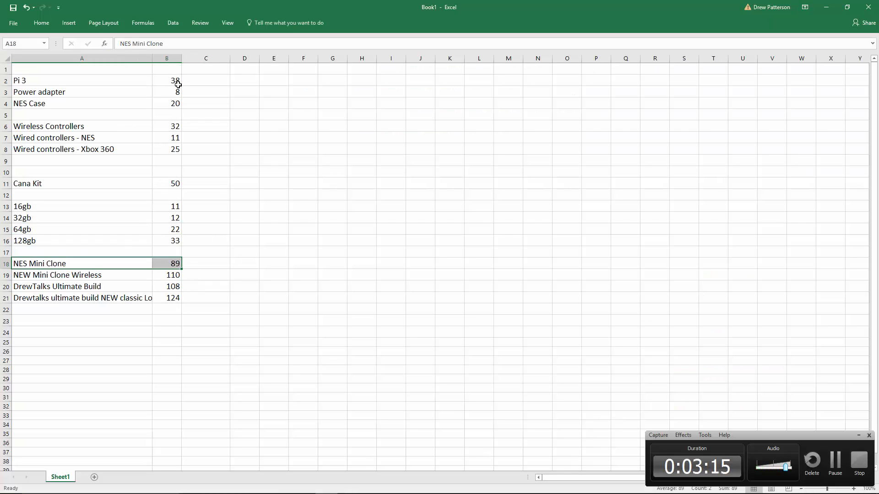
mouse_move(168, 106)
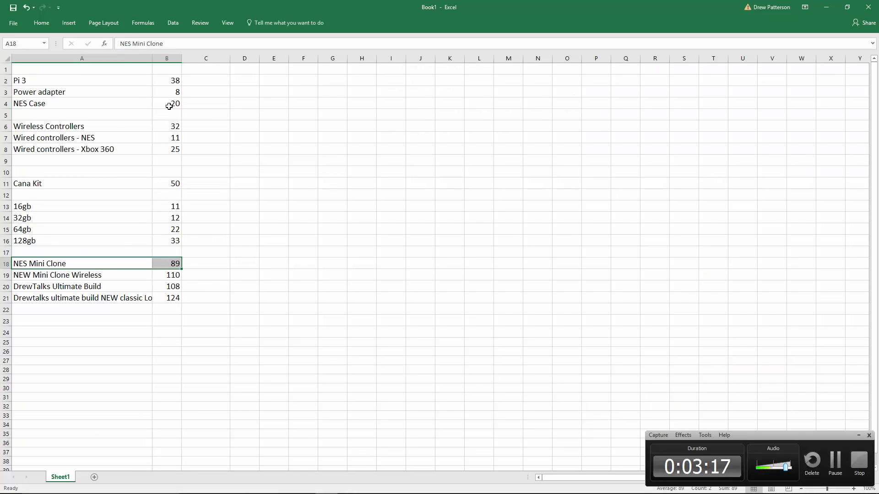
mouse_move(56, 246)
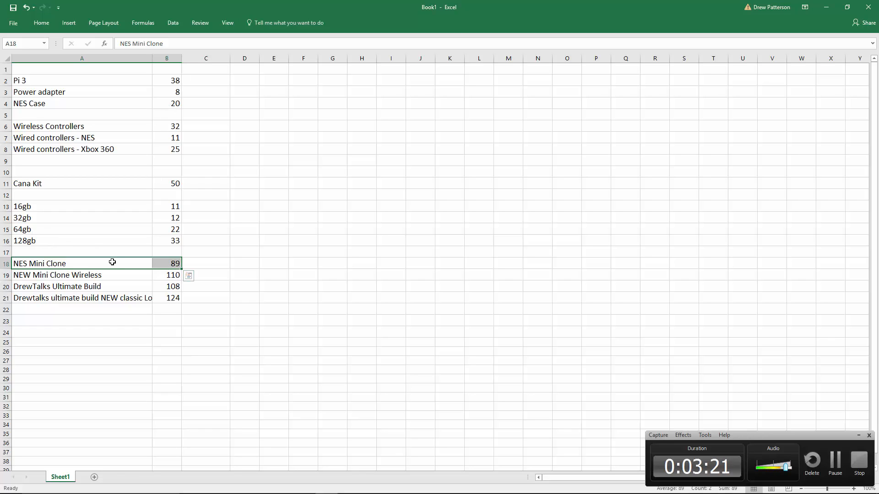
left_click(167, 264)
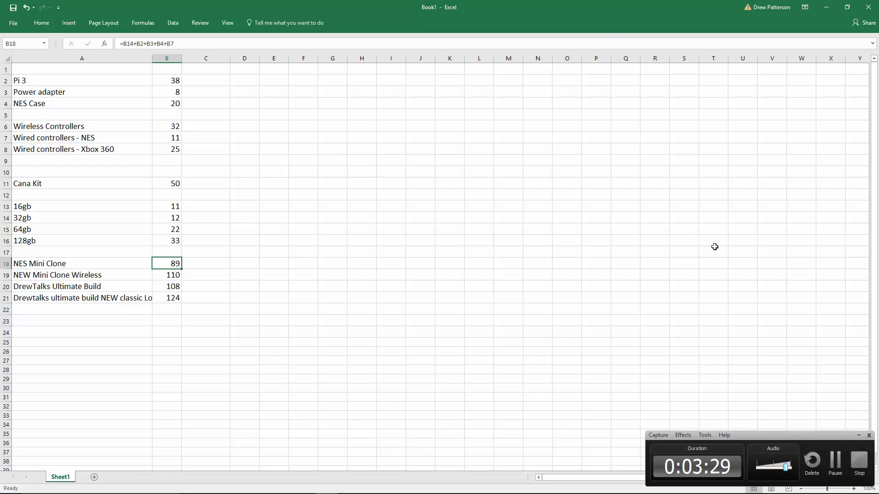
mouse_move(146, 265)
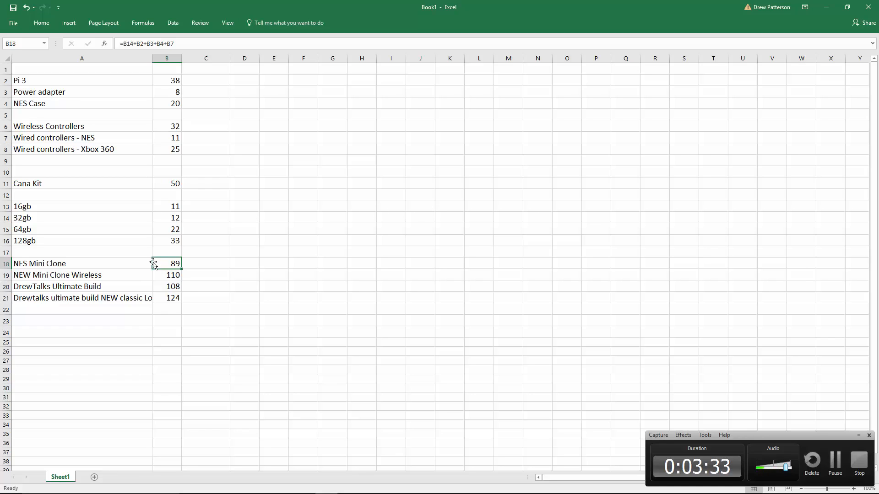
mouse_move(120, 289)
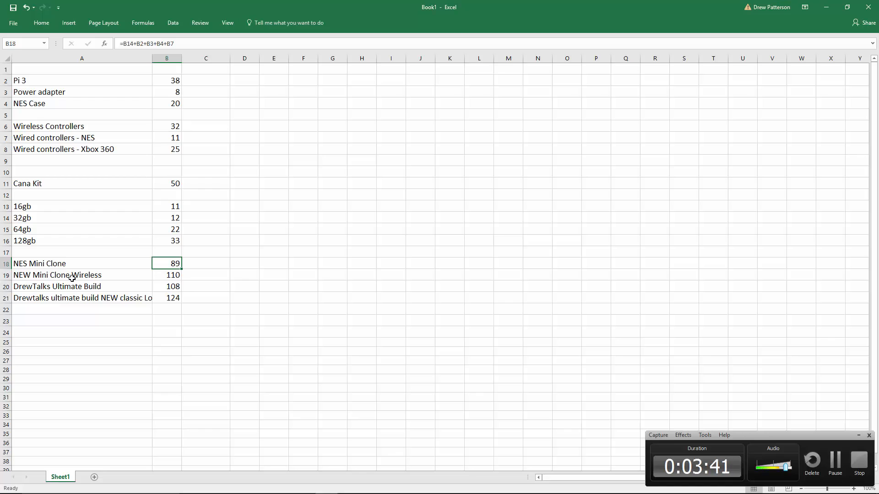
mouse_move(86, 114)
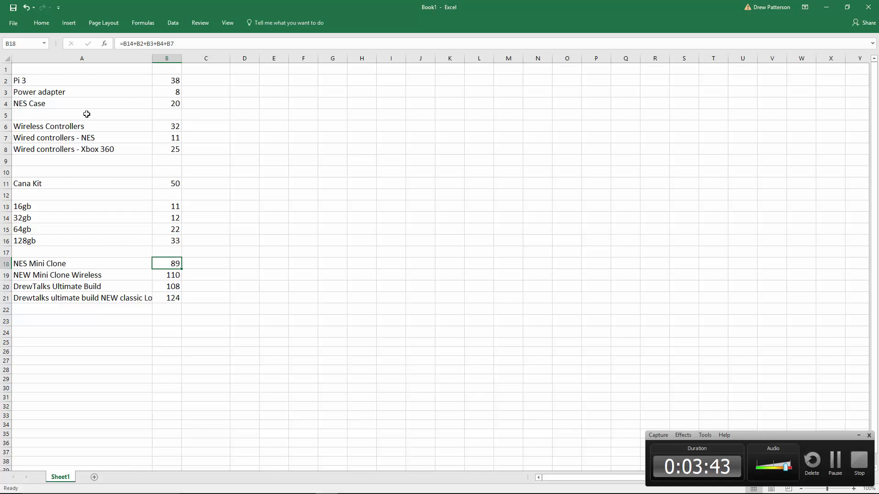
mouse_move(213, 110)
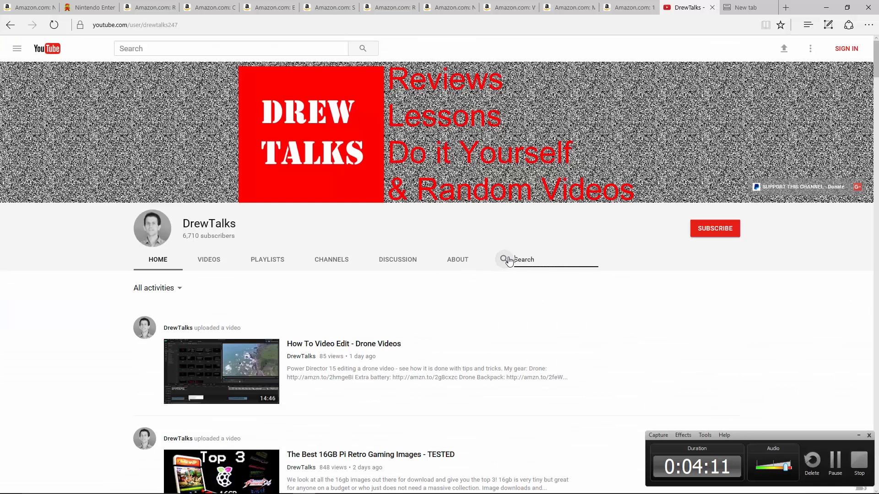
Step: Search the DrewTalks channel for 32gb and browse the RetroPie image videos
type("32gb")
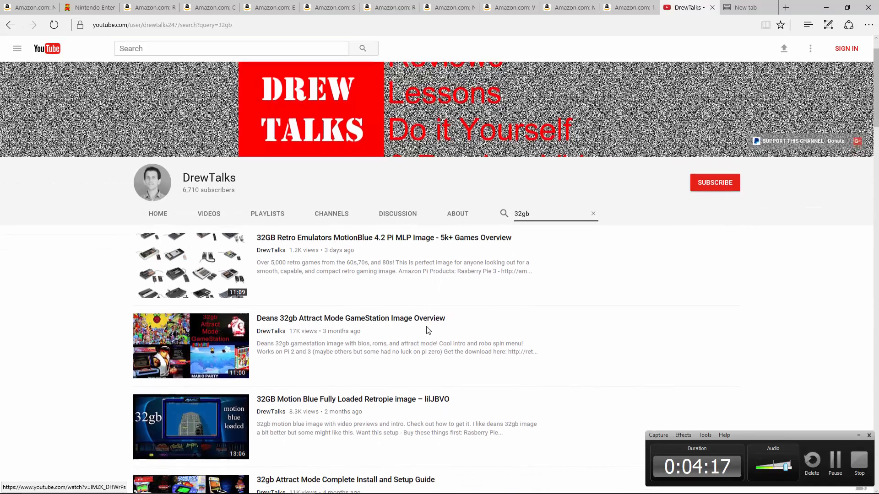
scroll("down", 3)
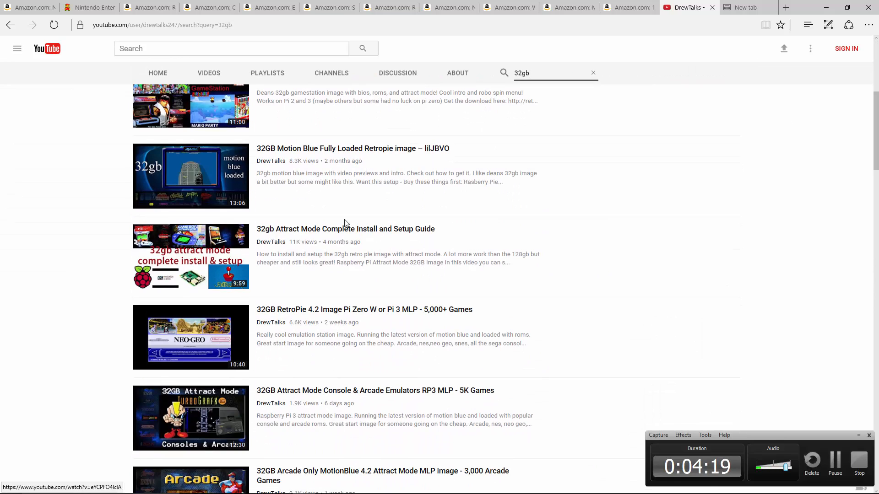
scroll("down", 3)
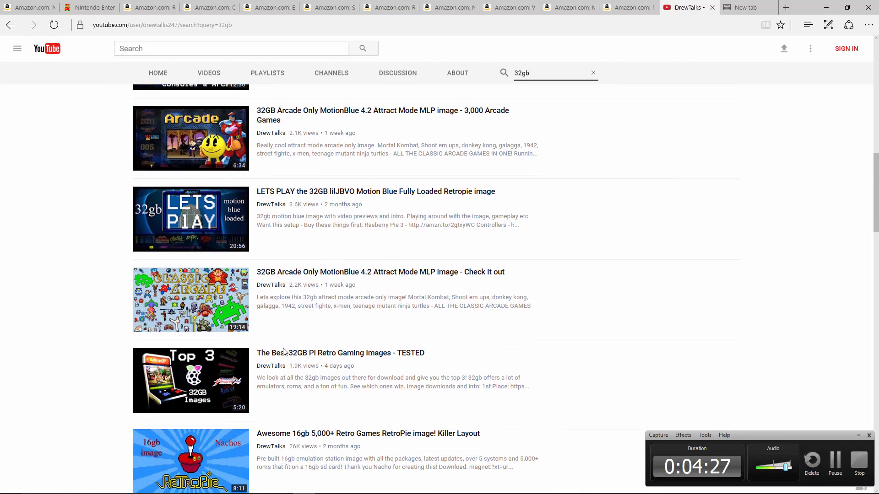
mouse_move(291, 316)
type("w")
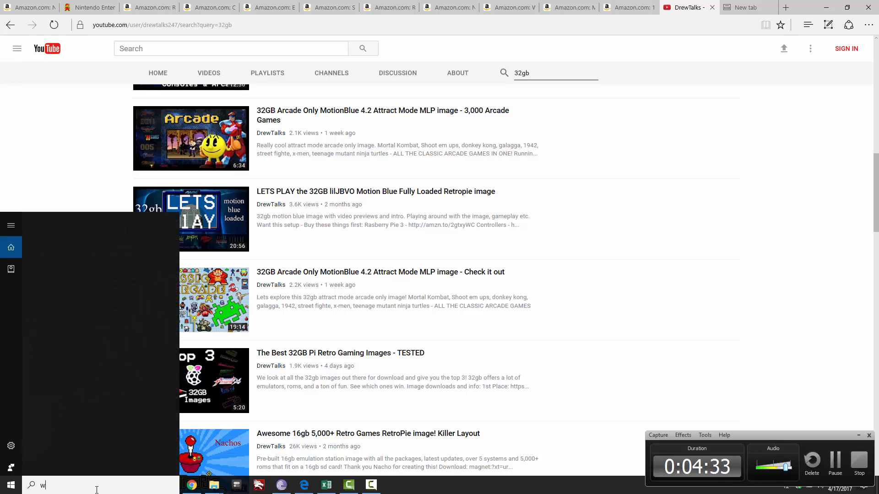
type("in32")
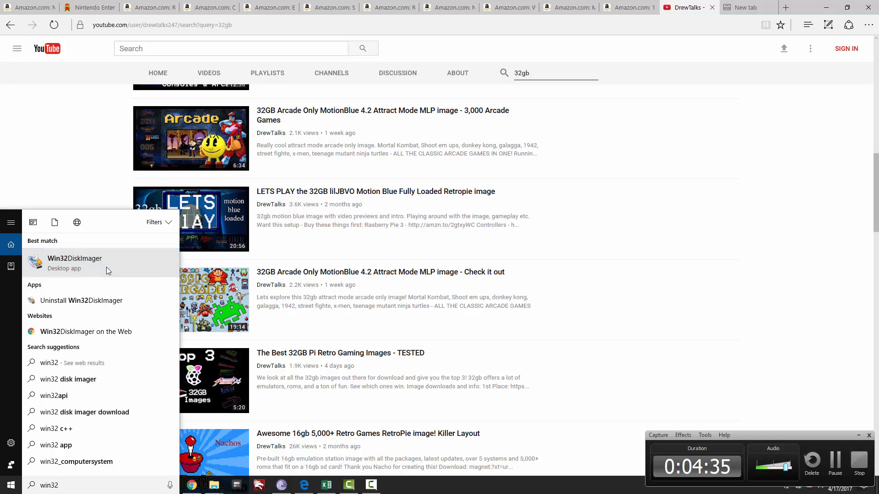
left_click(74, 264)
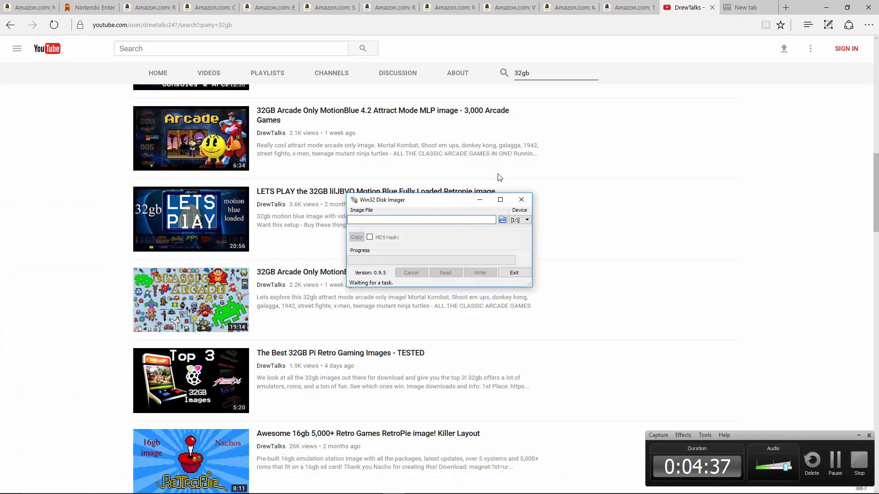
mouse_move(515, 229)
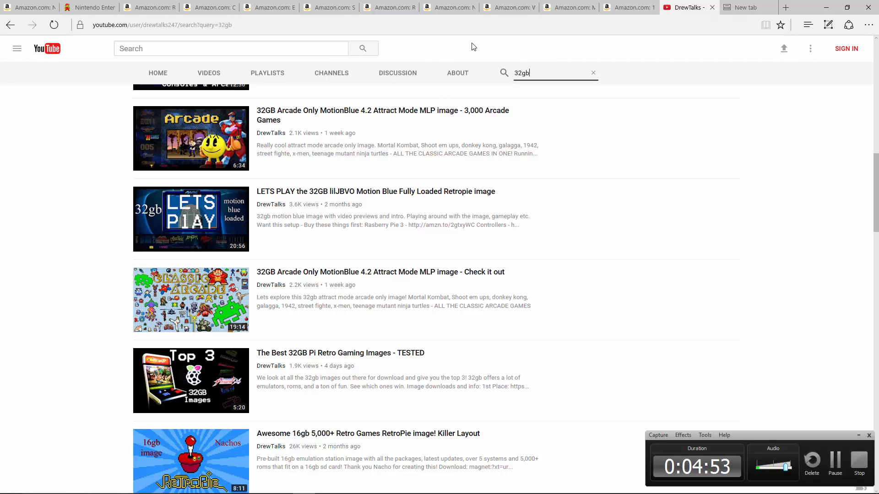
mouse_move(481, 51)
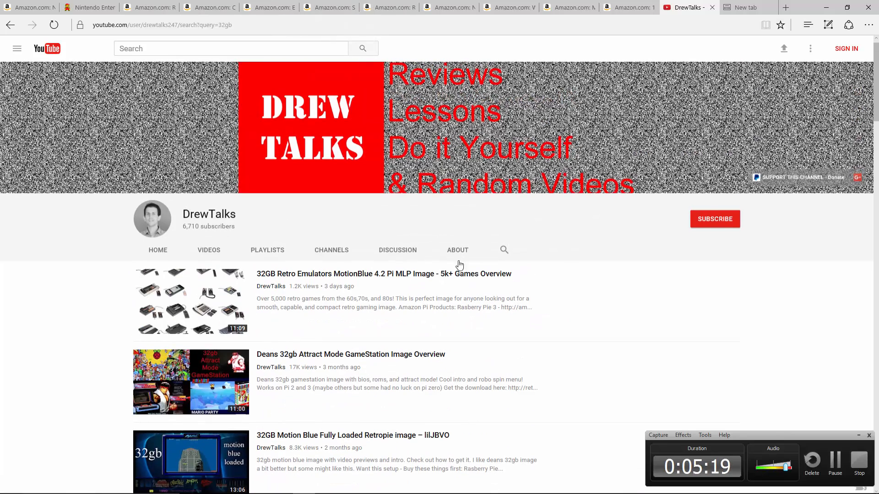
Step: Search the DrewTalks channel for 128gb and browse the image video results
left_click(504, 250)
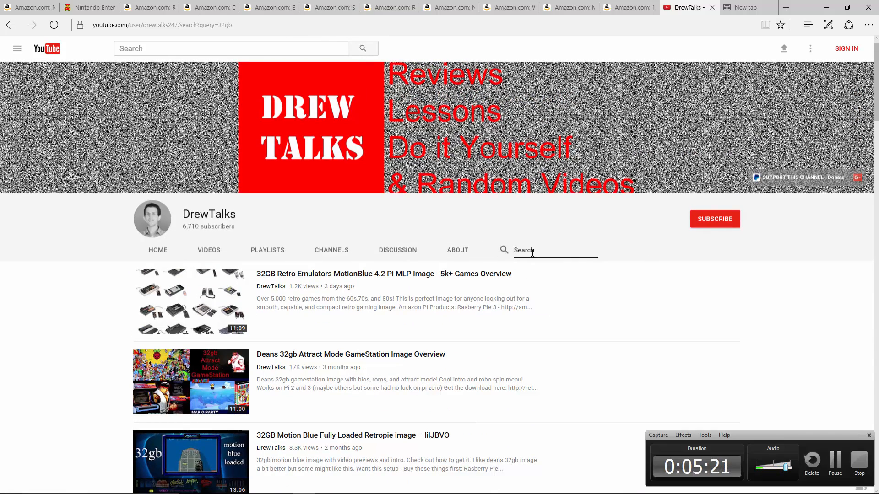
type("128gb")
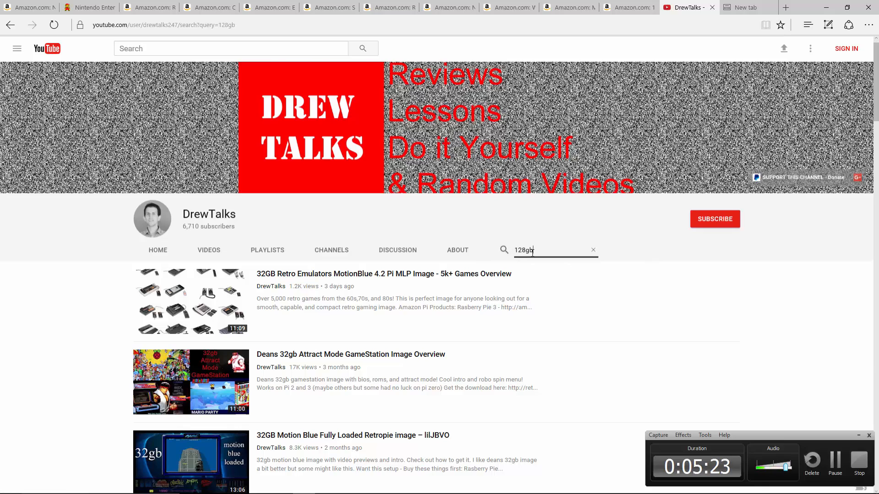
key("Enter")
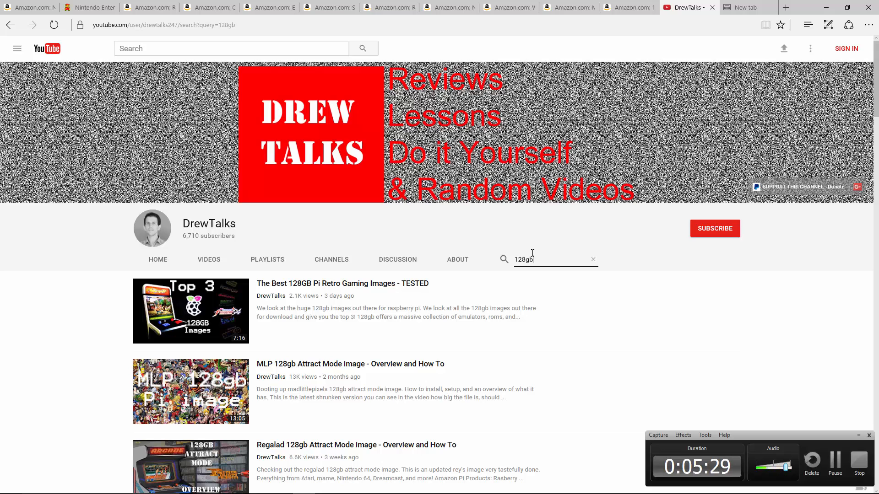
scroll("down", 3)
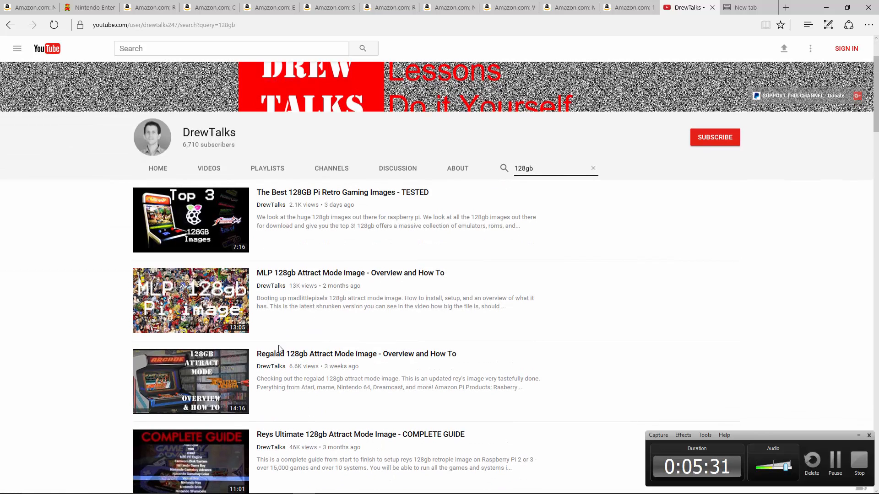
mouse_move(304, 342)
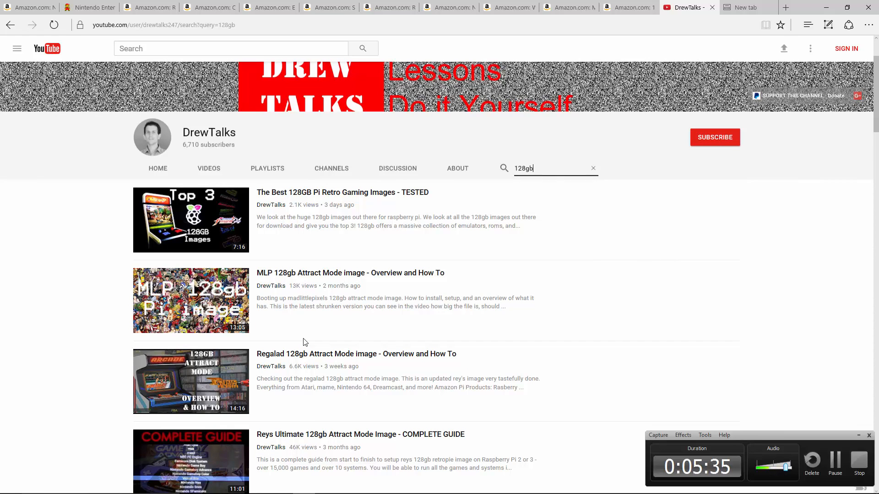
mouse_move(306, 335)
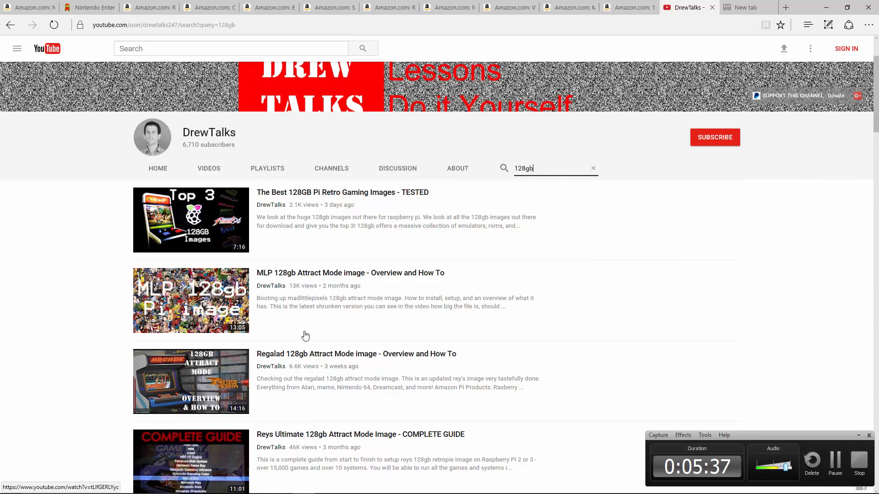
scroll("down", 3)
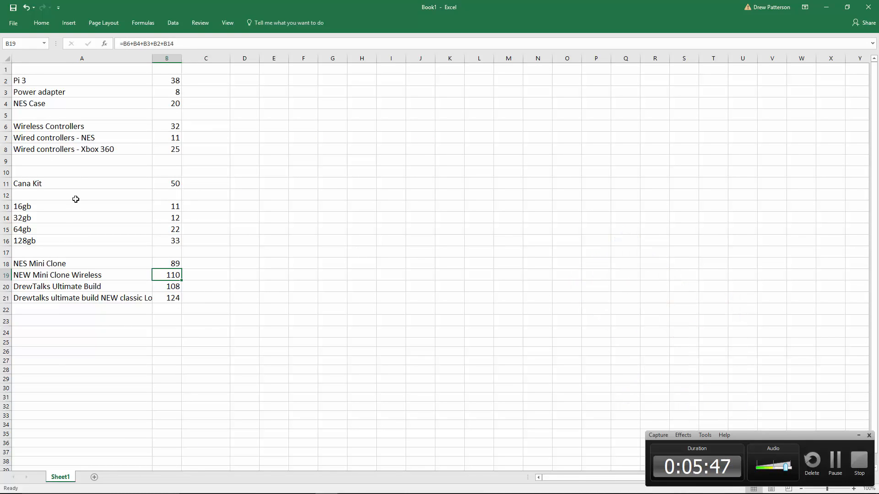
Step: Select the Cana Kit row in Excel and return to its $49.99 Amazon listing
left_click(82, 103)
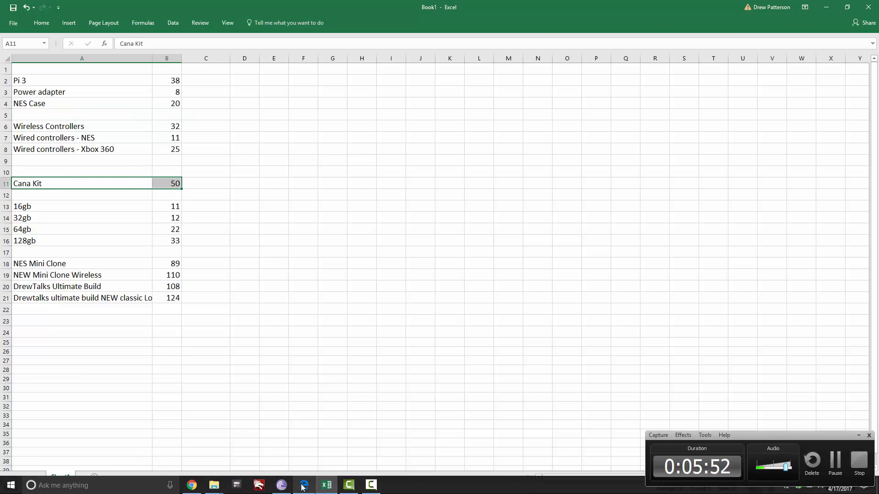
left_click(303, 485)
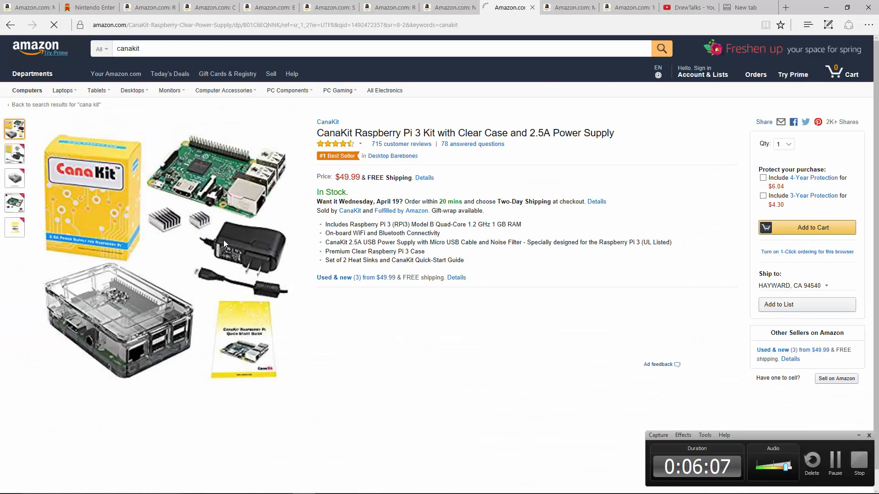
mouse_move(99, 314)
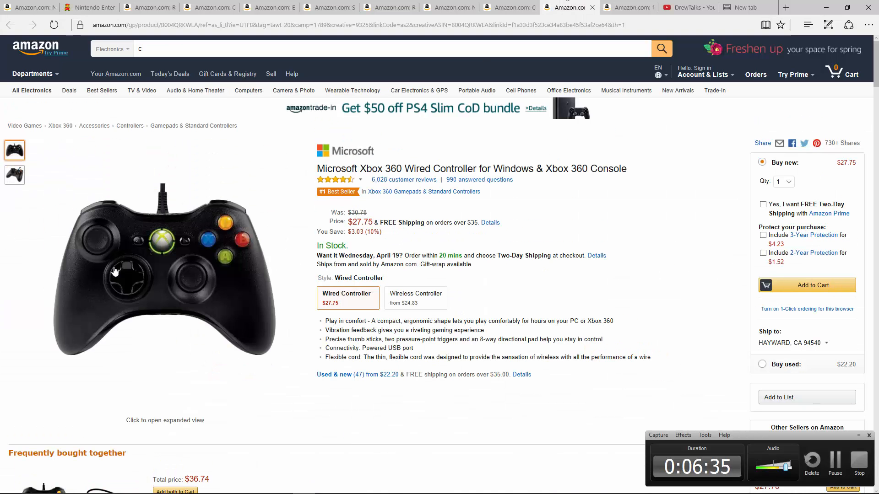
mouse_move(122, 240)
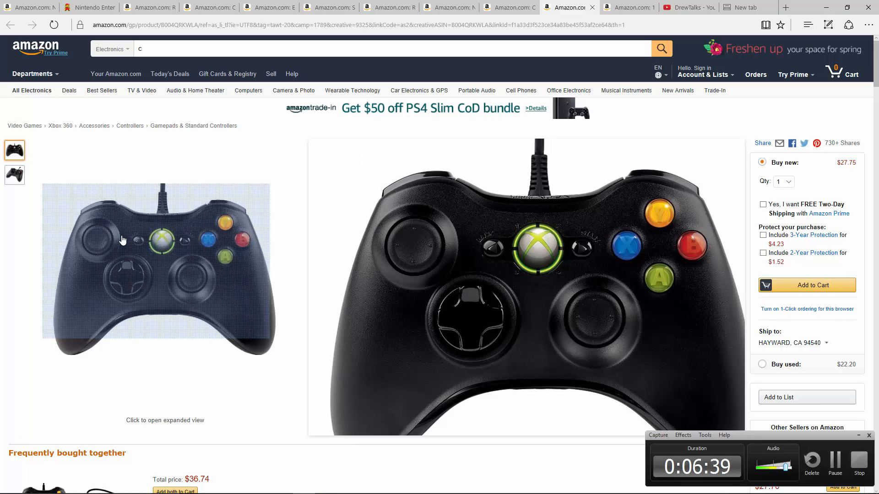
mouse_move(41, 254)
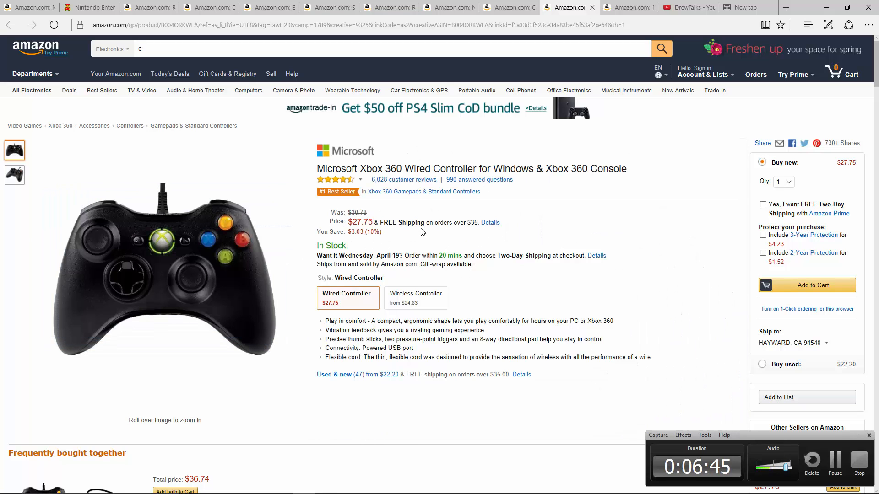
Step: Review the 128GB micro SD card results and return to the parts price spreadsheet
left_click_drag(351, 223, 425, 222)
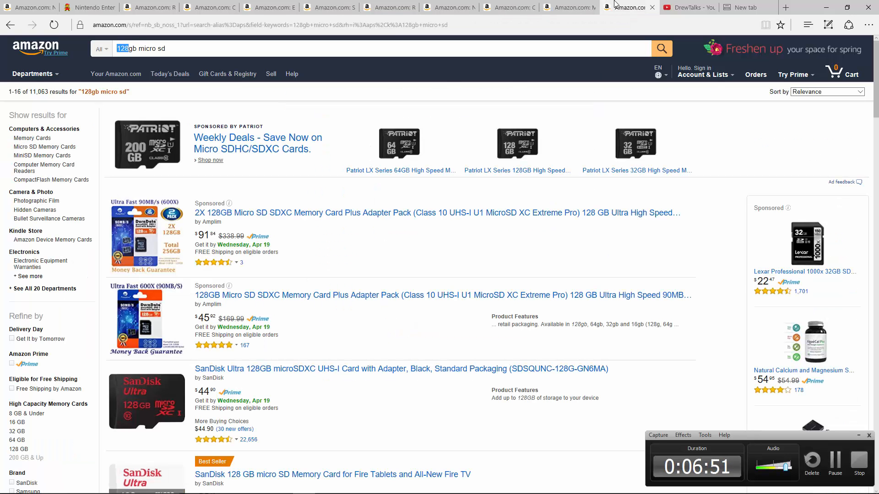
scroll("down", 3)
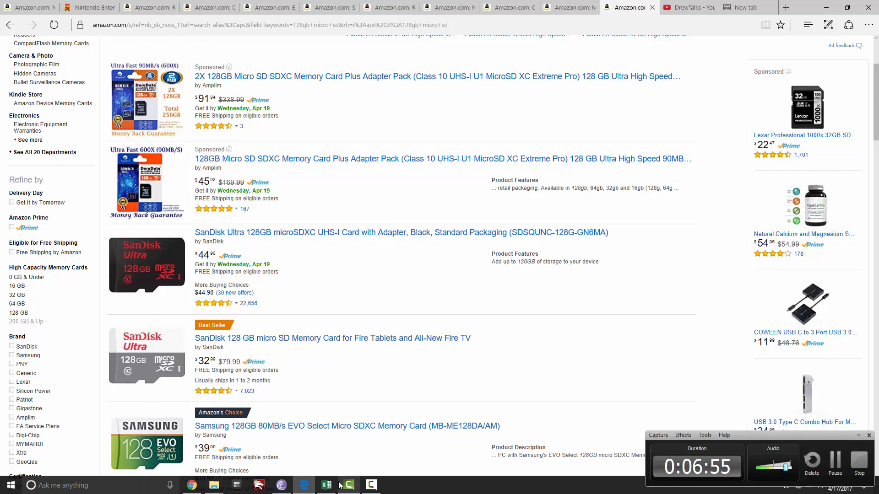
left_click(326, 485)
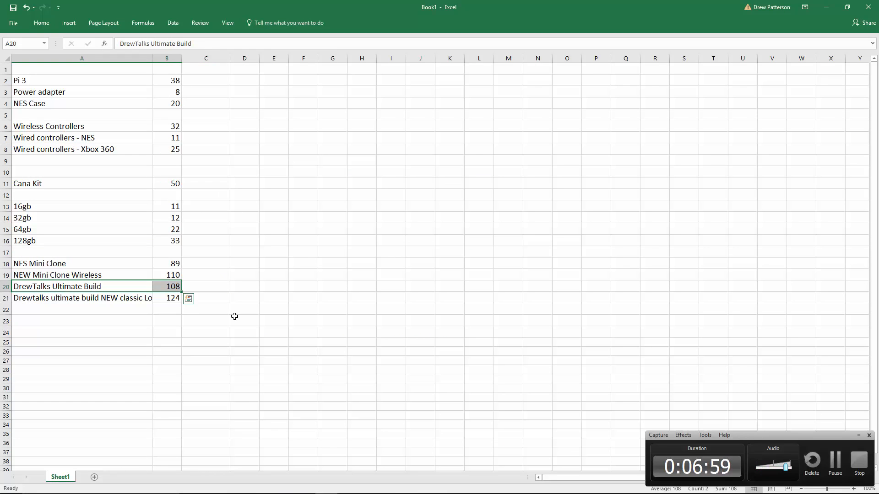
mouse_move(206, 272)
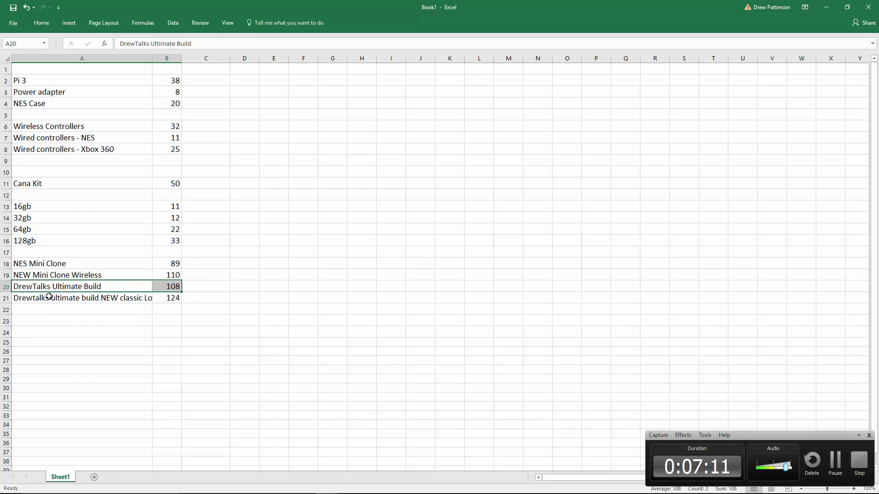
Step: Bring the Old Skool NES case Amazon listing at $19.85 back into view
left_click(69, 298)
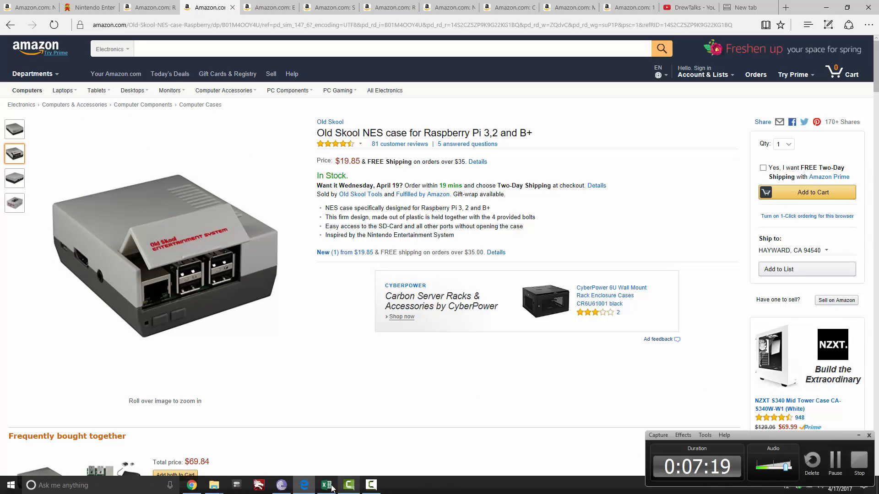
Step: Return to the Excel parts sheet listing Pi 3, adapter and case at 38, 8 and 20
left_click(326, 485)
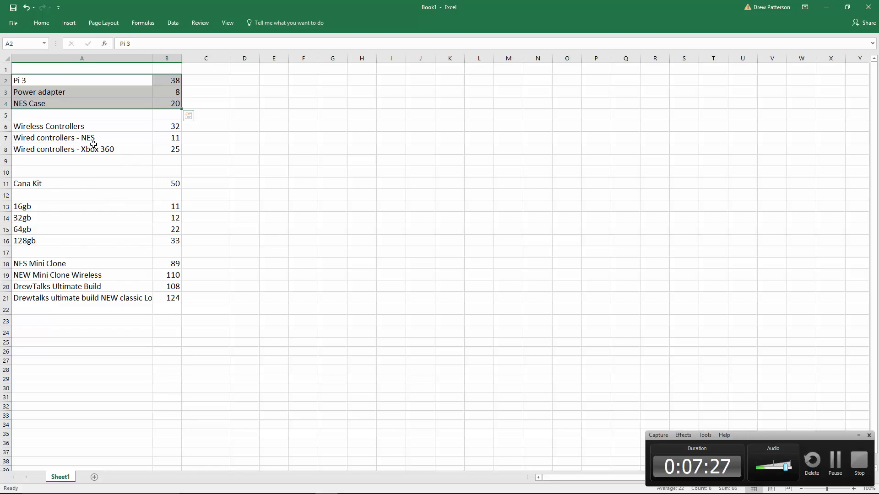
Step: Set the NEW classic lookalike total to =B16+B2+B3+B4+B8, giving 135
left_click(82, 298)
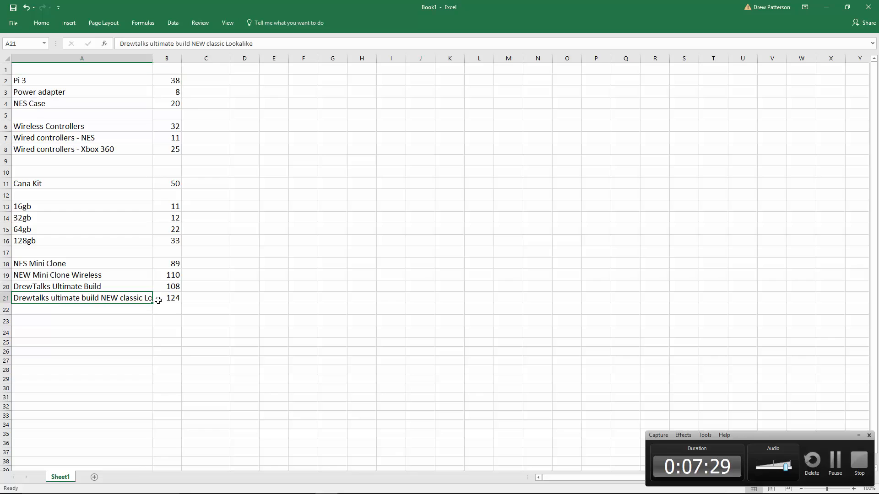
type("=B16+B2+B3+B4+B8")
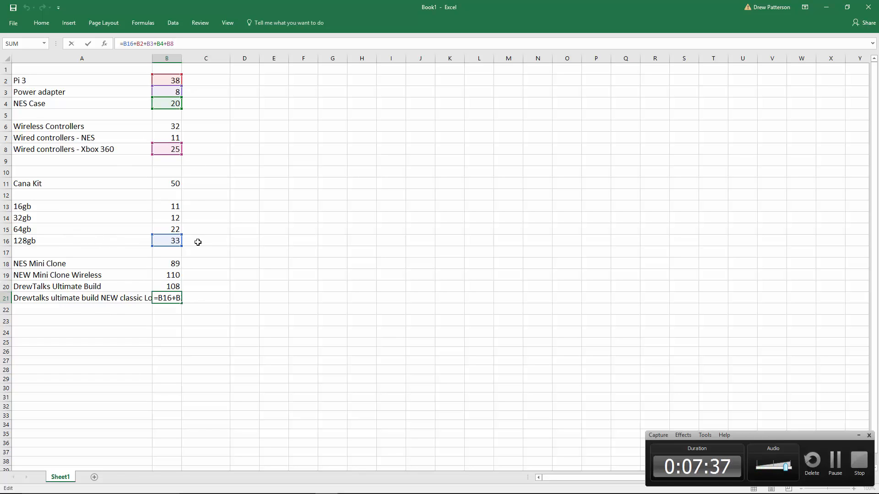
mouse_move(216, 227)
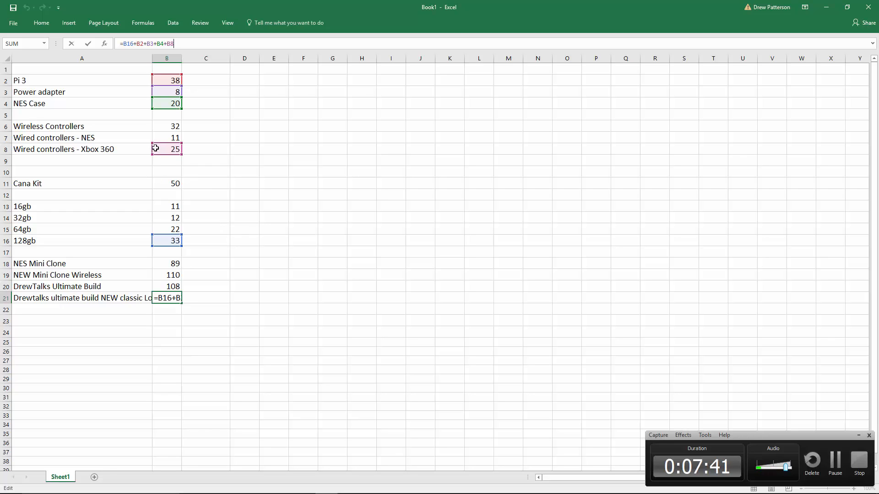
mouse_move(140, 150)
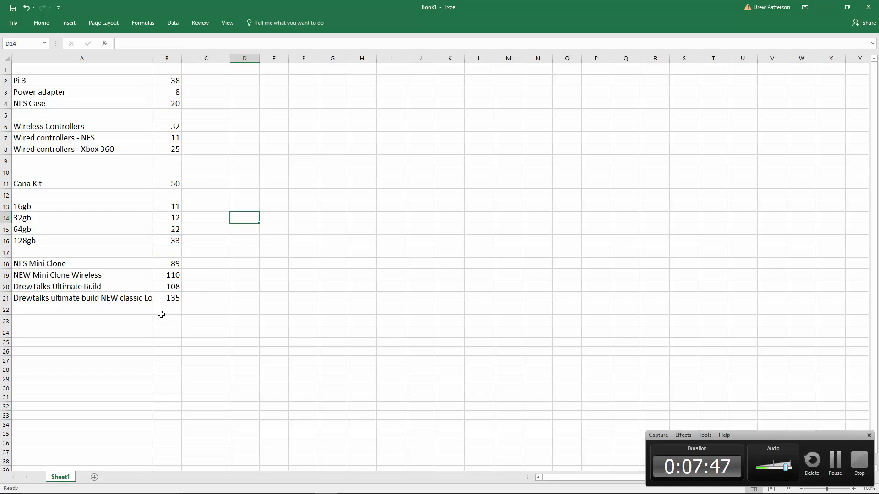
left_click(196, 298)
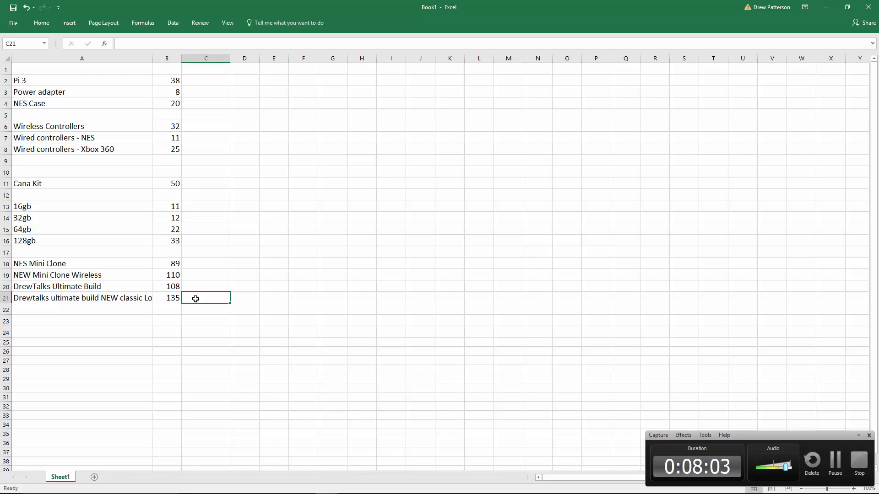
mouse_move(583, 4)
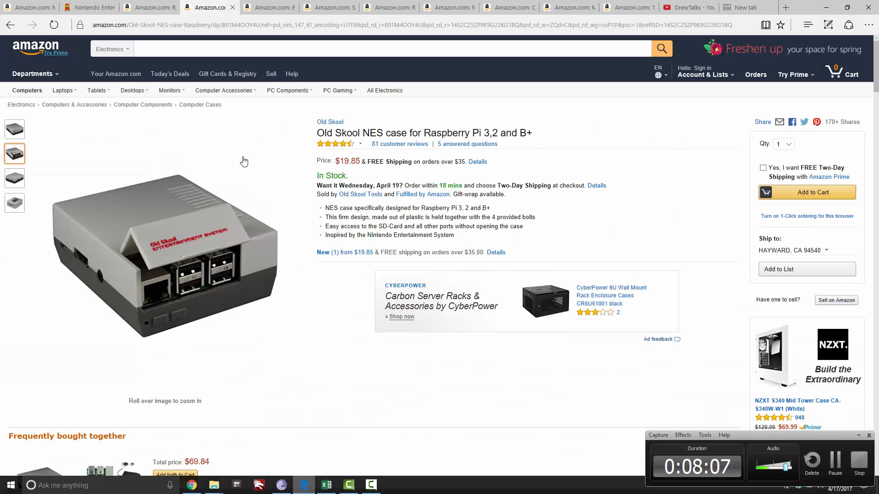
Step: Show Nintendo.com's NES Classic Edition page with its $59.99 MSRP and retailer links
left_click(87, 7)
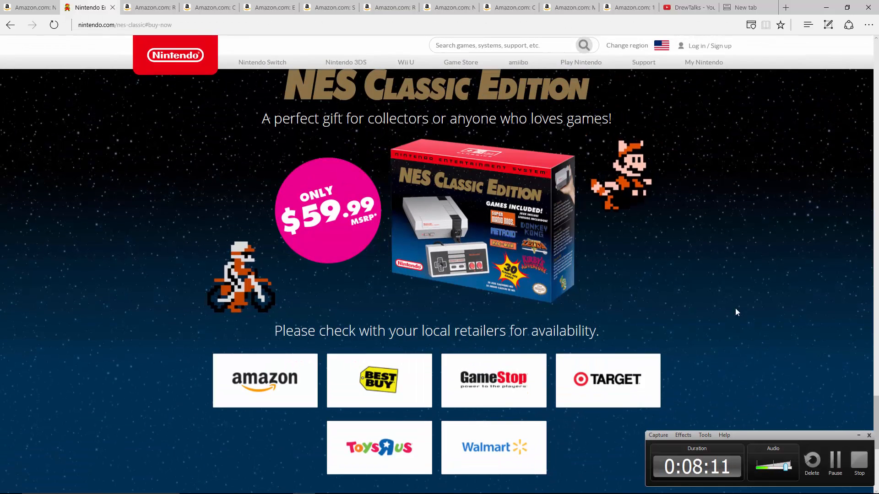
scroll("down", 3)
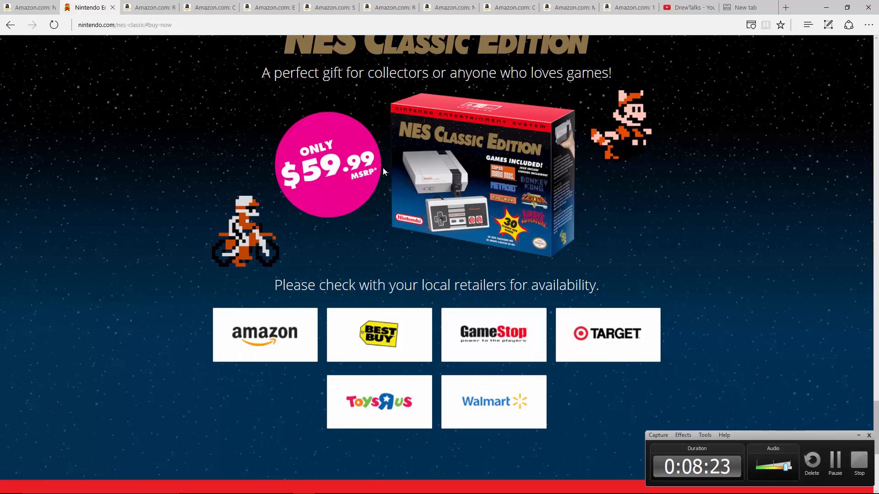
mouse_move(321, 227)
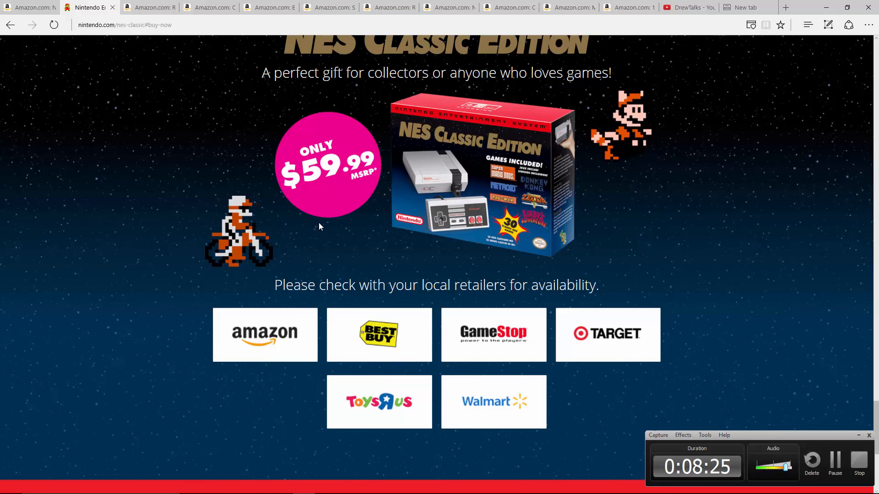